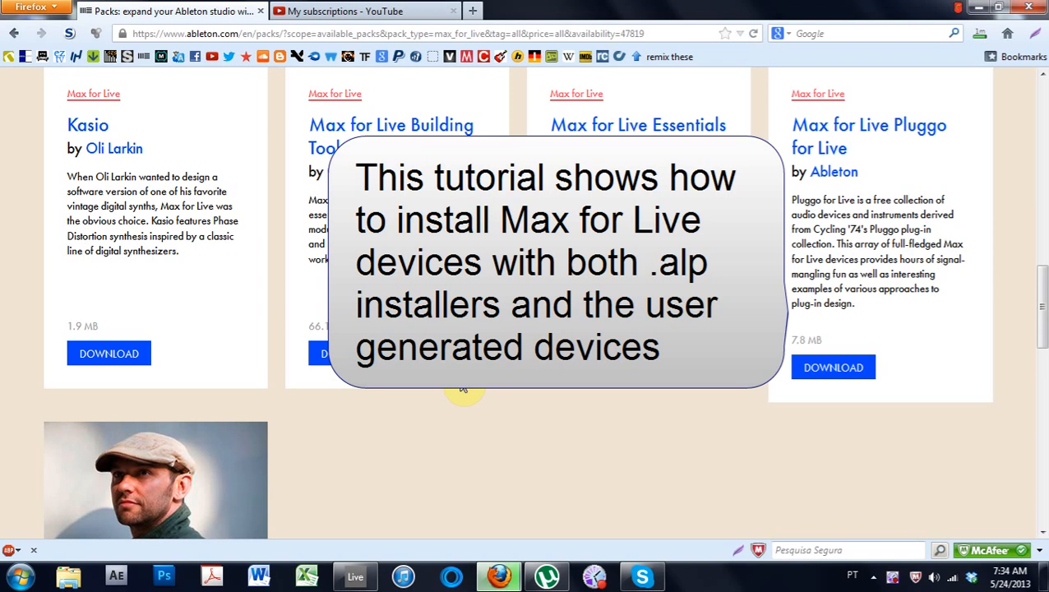
{"action": "mouse_move", "coordinate": [465, 386]}
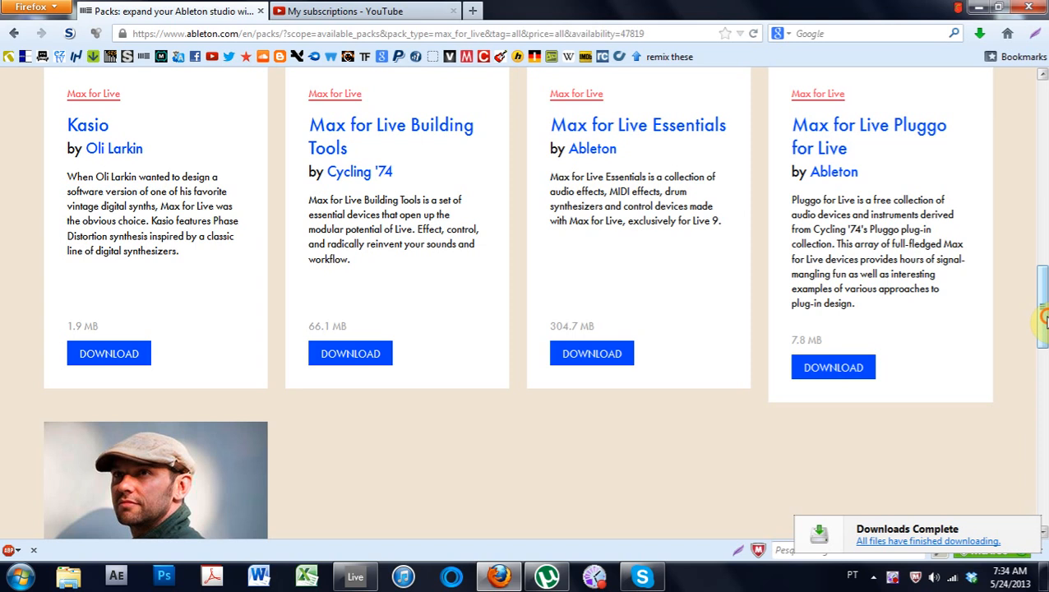
Scroll down the Max for Live packs list on the Ableton Packs page
{"action": "scroll", "scroll_direction": "down", "scroll_amount": 3}
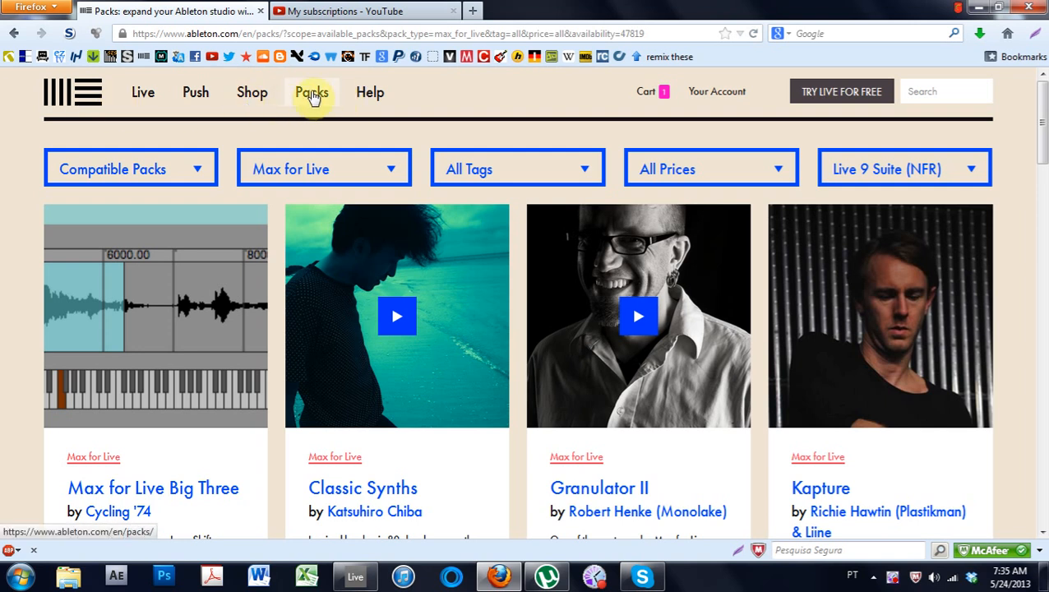
{"action": "left_click", "coordinate": [323, 168]}
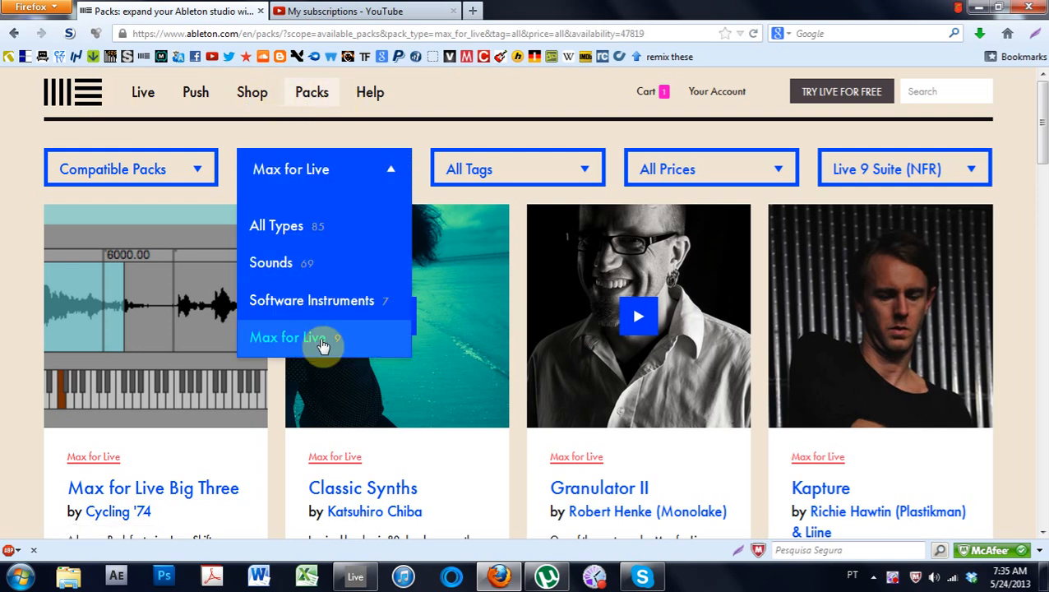
{"action": "scroll", "scroll_direction": "down", "scroll_amount": 3}
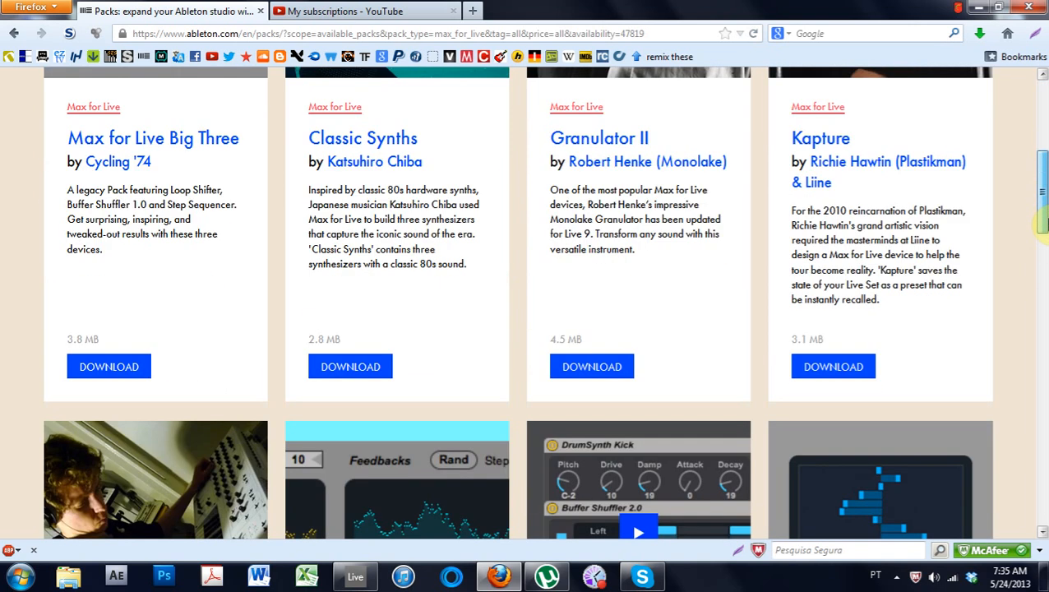
{"action": "scroll", "scroll_direction": "down", "scroll_amount": 3}
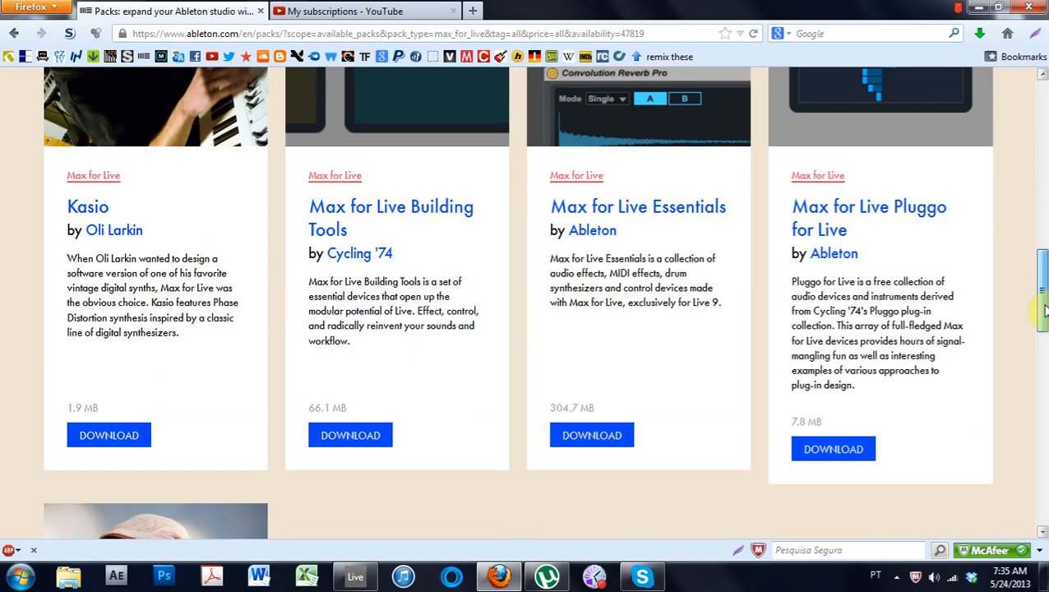
{"action": "mouse_move", "coordinate": [425, 239]}
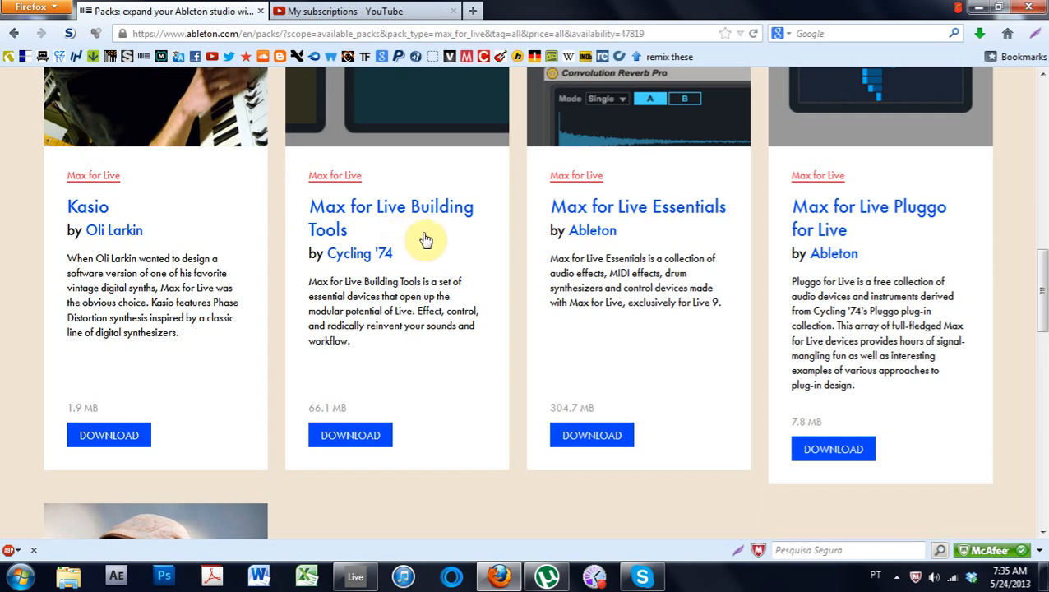
{"action": "mouse_move", "coordinate": [479, 456]}
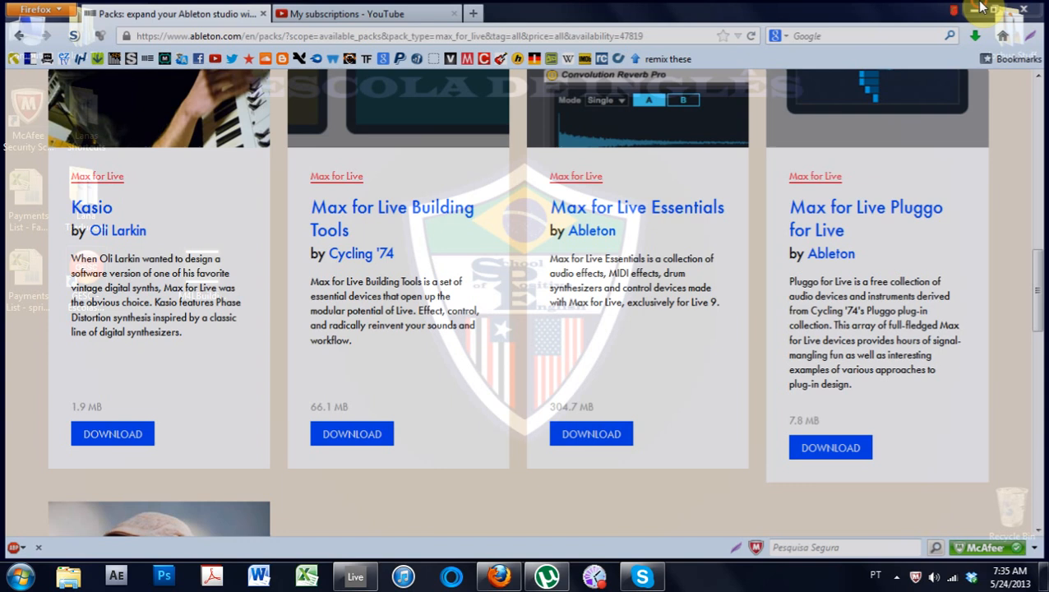
Minimize Firefox, select the downloaded M4L Building Tools .alp file, and return to Live
{"action": "left_click", "coordinate": [995, 9]}
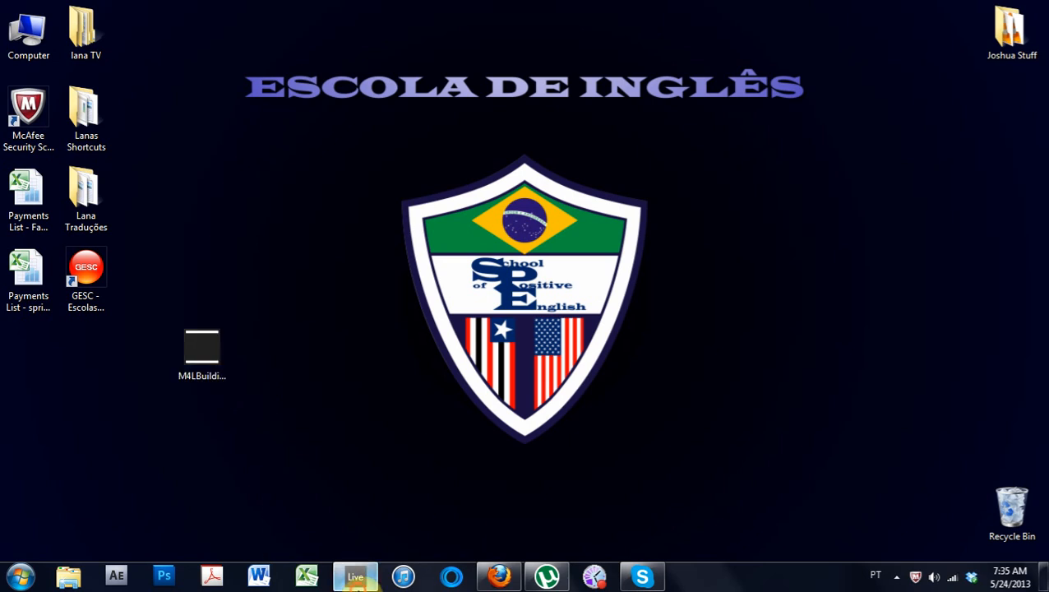
{"action": "left_click", "coordinate": [355, 575]}
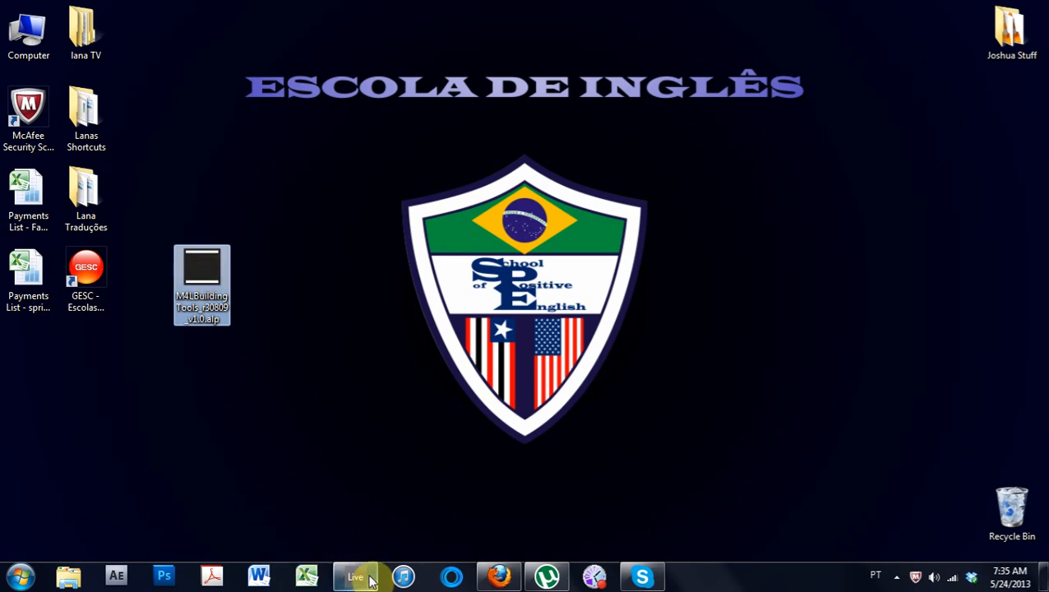
{"action": "left_click", "coordinate": [355, 576]}
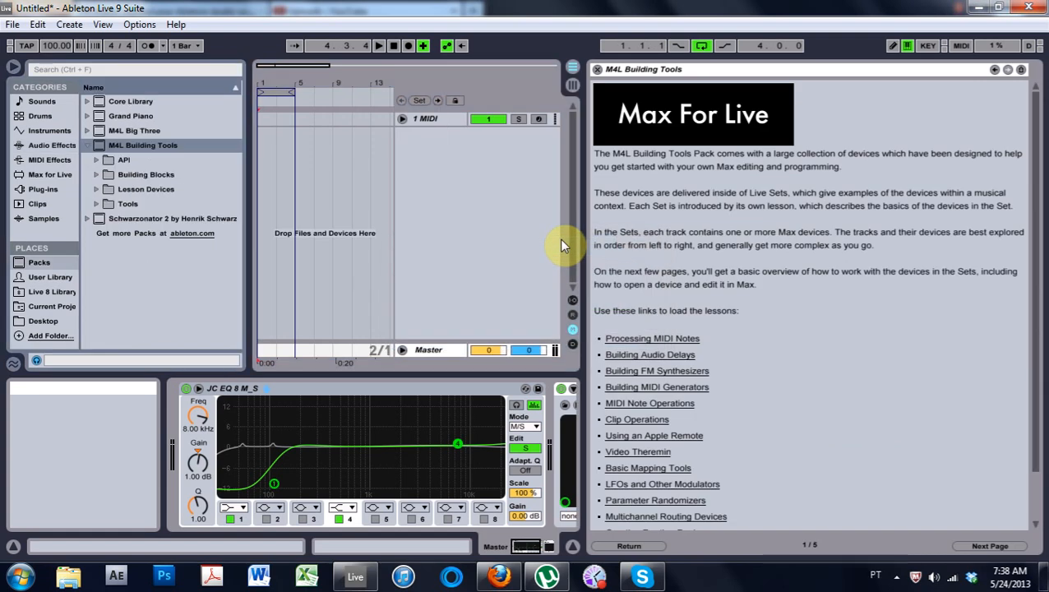
{"action": "mouse_move", "coordinate": [565, 246]}
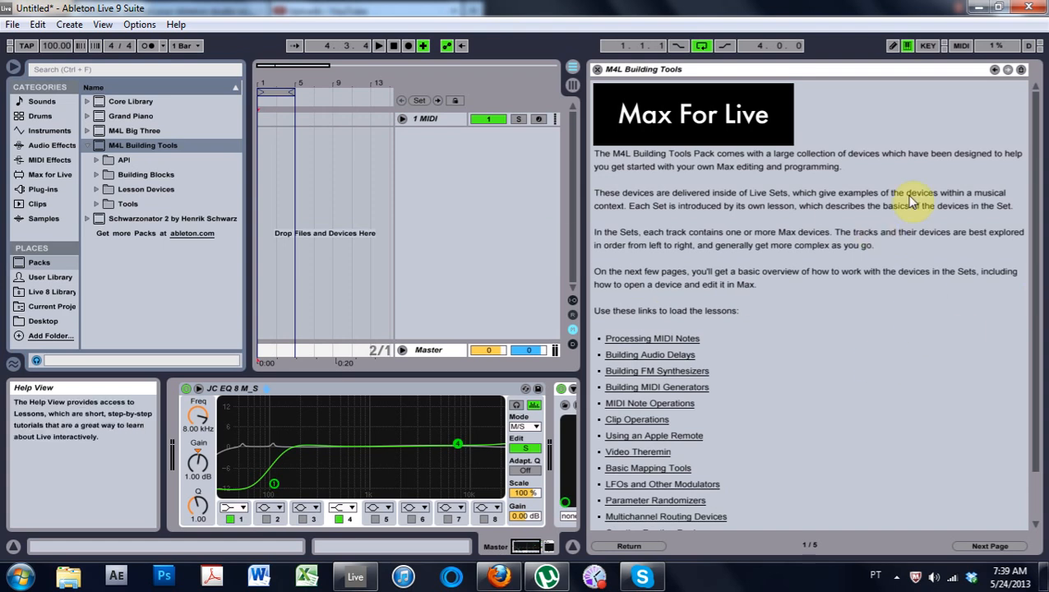
{"action": "mouse_move", "coordinate": [760, 466]}
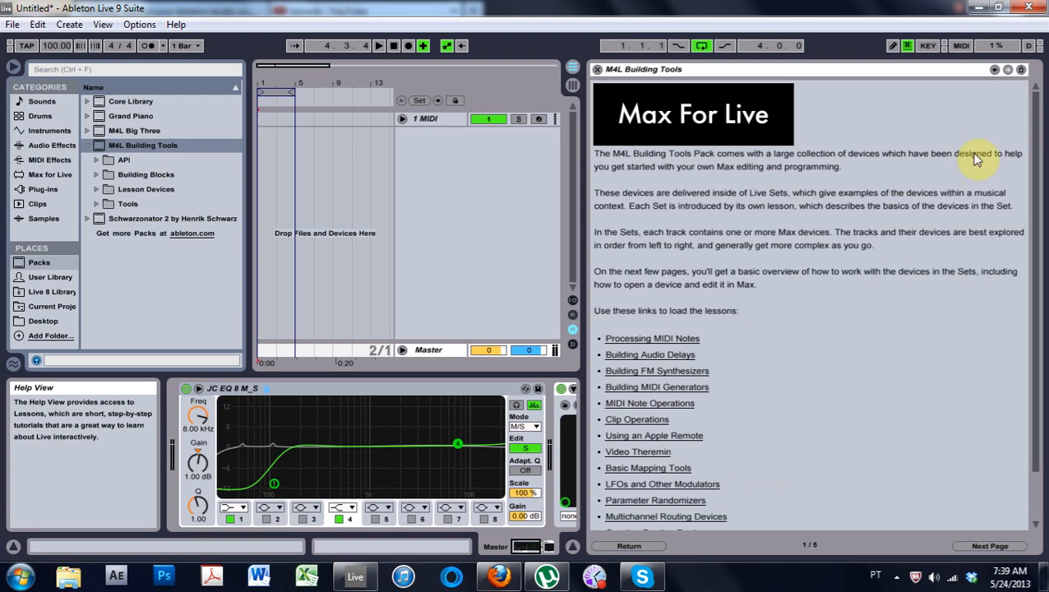
{"action": "mouse_move", "coordinate": [711, 198]}
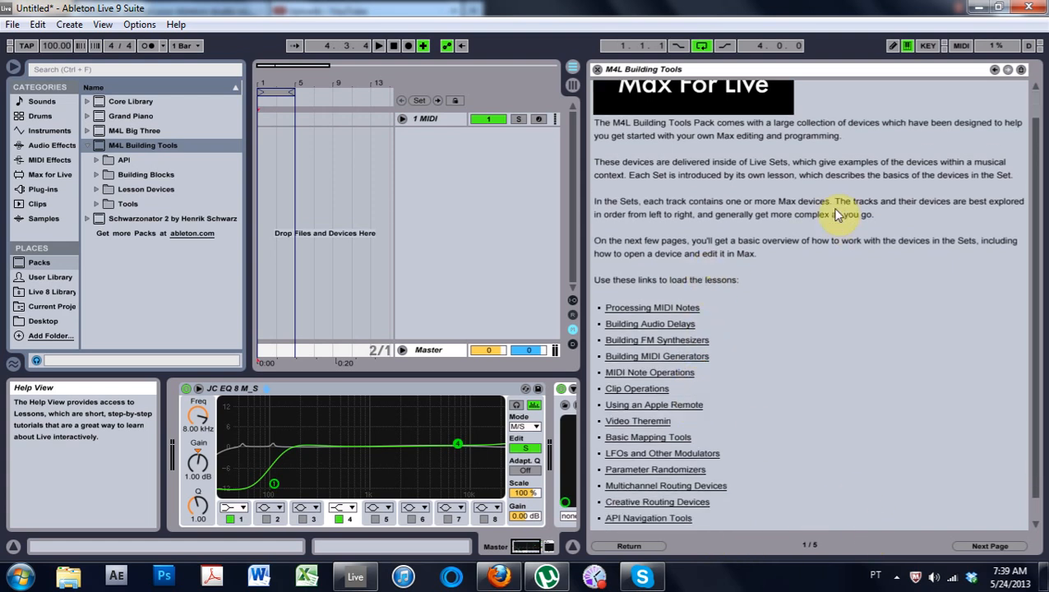
Scroll the M4L Building Tools lesson and advance to its next page
{"action": "scroll", "scroll_direction": "down", "scroll_amount": 3}
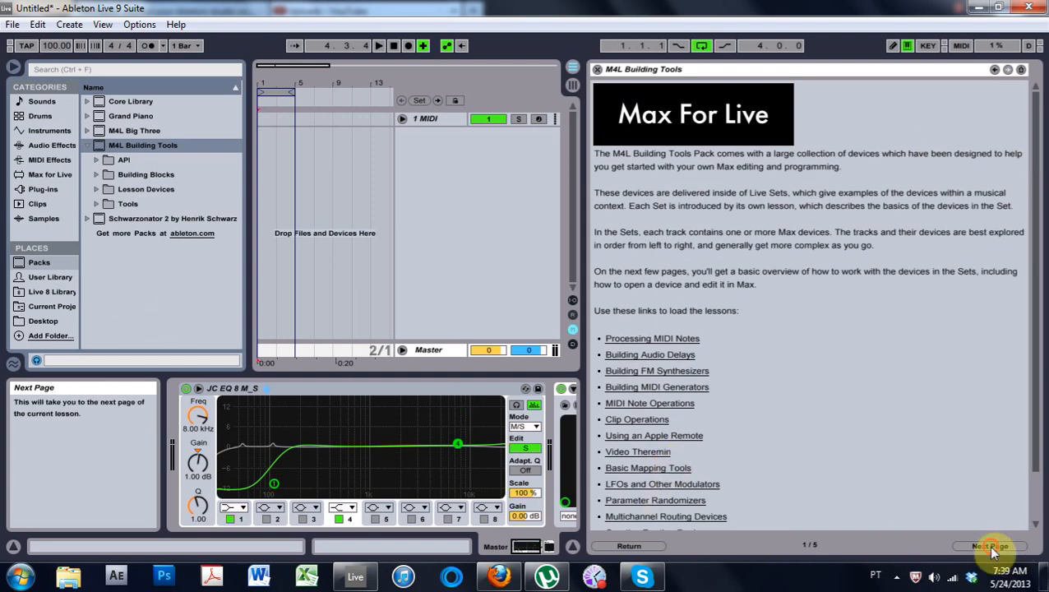
{"action": "left_click", "coordinate": [988, 546]}
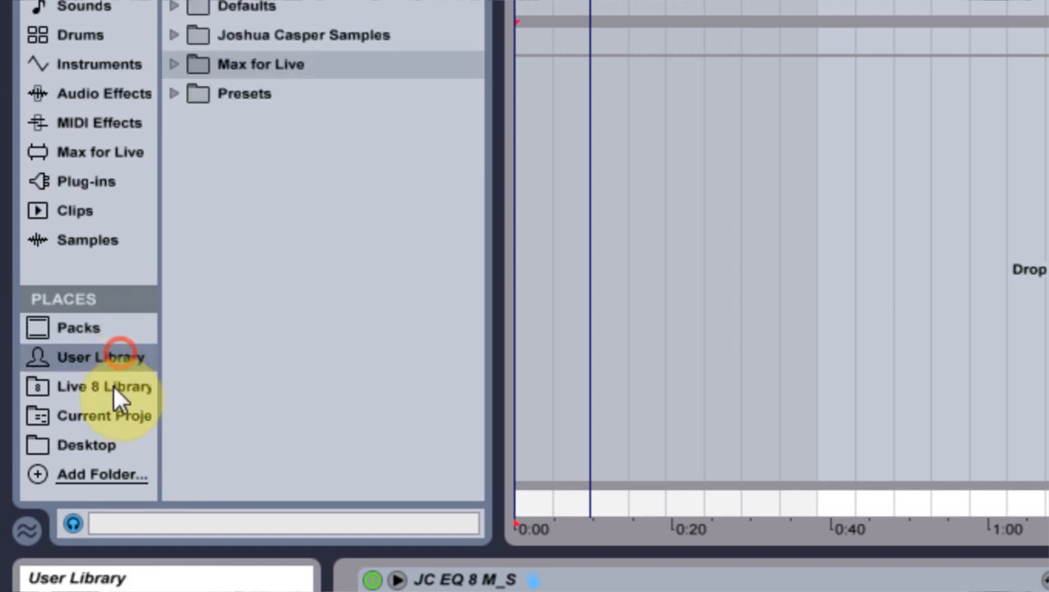
Show Packs and expand M4L Building Tools, revealing API, Building Blocks, Lesson Devices and Tools
{"action": "left_click", "coordinate": [78, 327]}
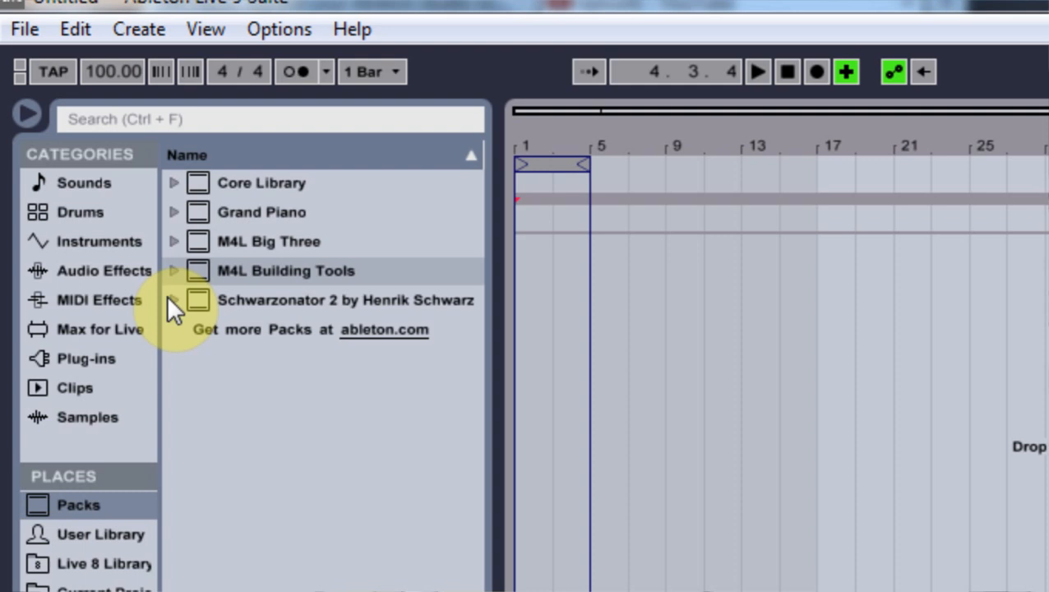
{"action": "left_click", "coordinate": [101, 329]}
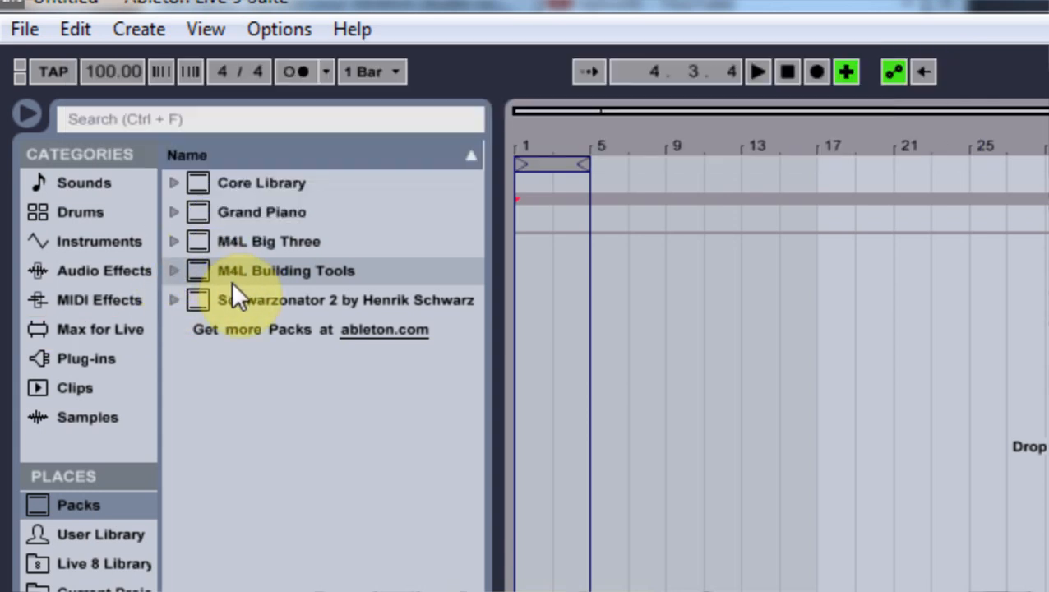
{"action": "left_click", "coordinate": [173, 271]}
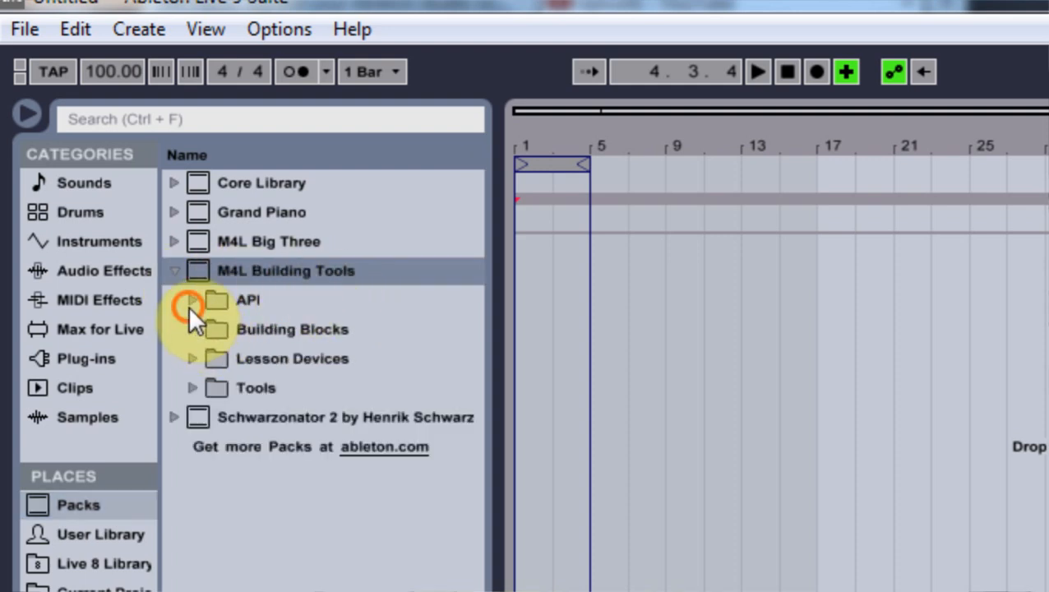
{"action": "left_click", "coordinate": [191, 300]}
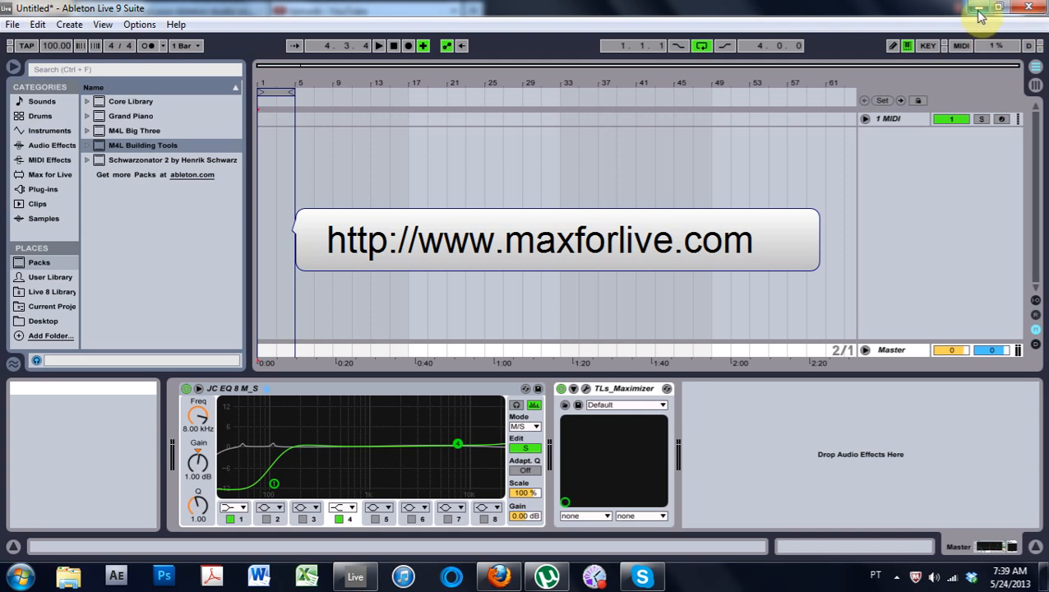
In Explorer, browse Documents > Ableton > User Library > Max for Live
{"action": "left_click", "coordinate": [498, 575]}
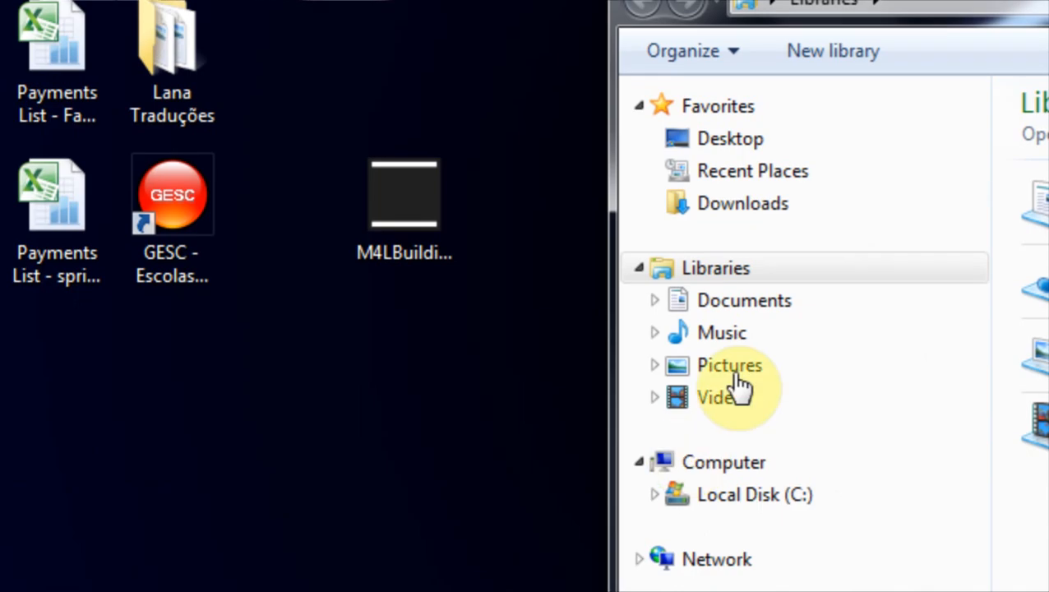
{"action": "left_click", "coordinate": [744, 300]}
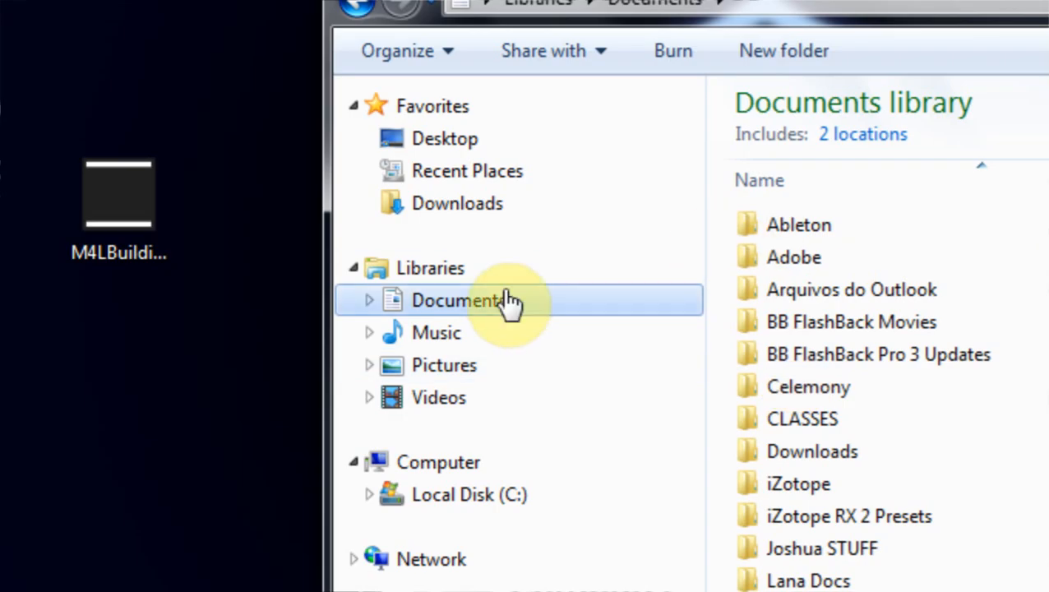
{"action": "double_click", "coordinate": [798, 225]}
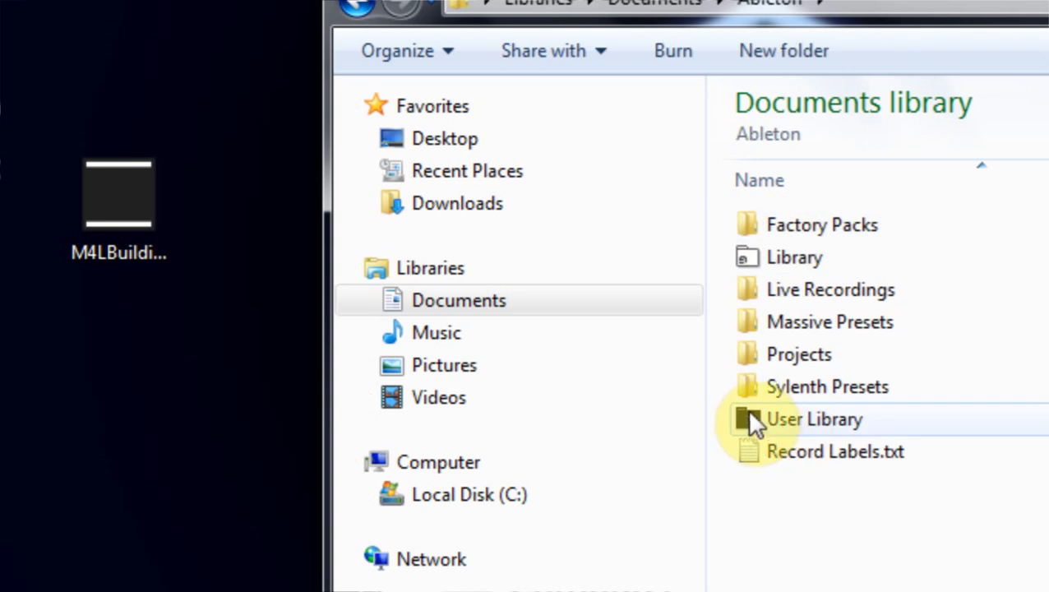
{"action": "double_click", "coordinate": [814, 419]}
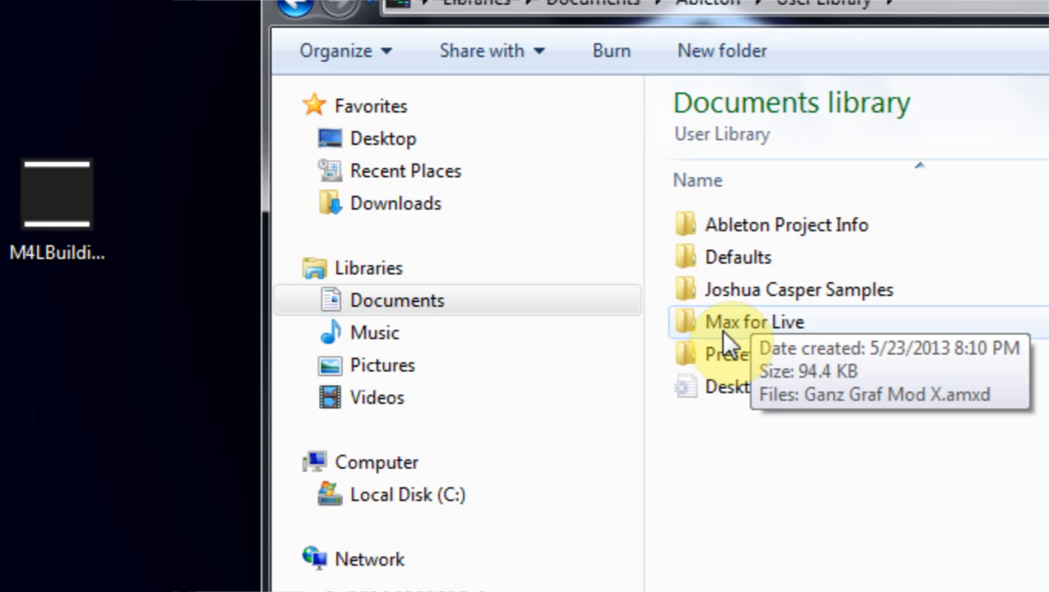
{"action": "mouse_move", "coordinate": [699, 324]}
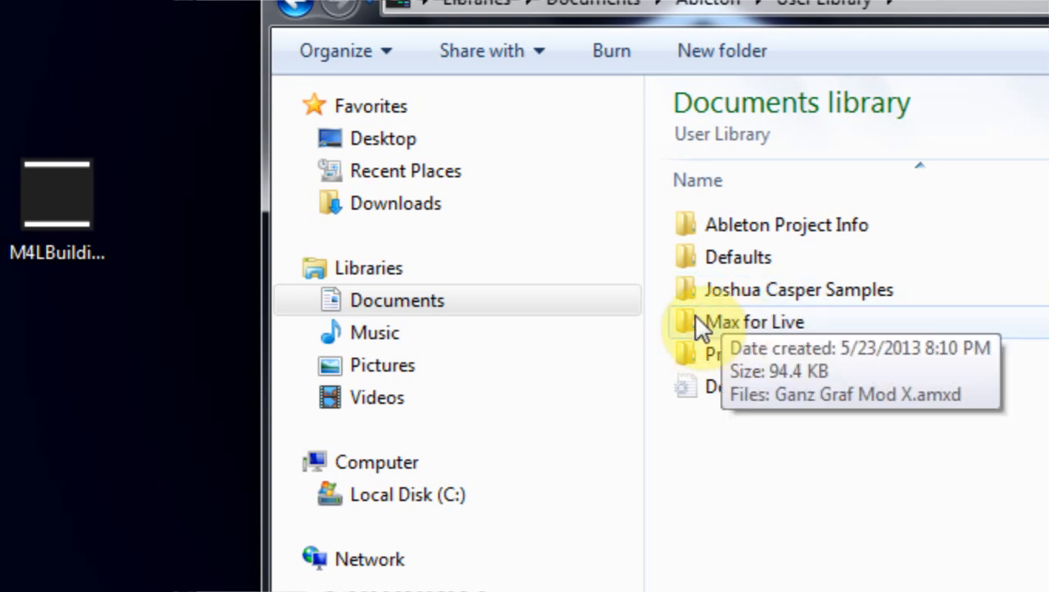
{"action": "double_click", "coordinate": [754, 322]}
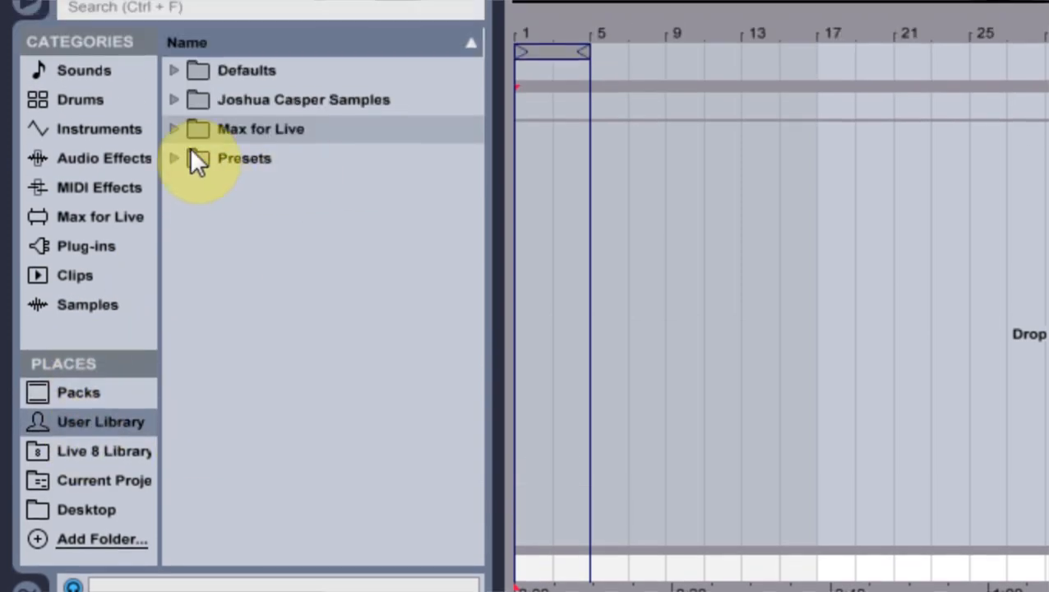
Expand User Library's Max for Live folder to reveal Ganz Graf Mod X.amxd
{"action": "left_click", "coordinate": [173, 128]}
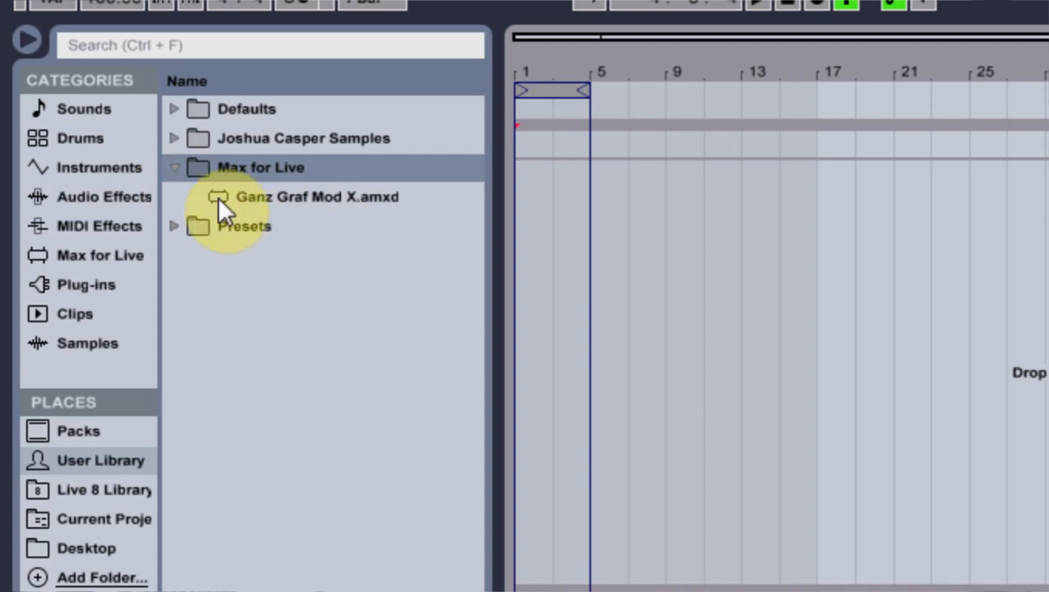